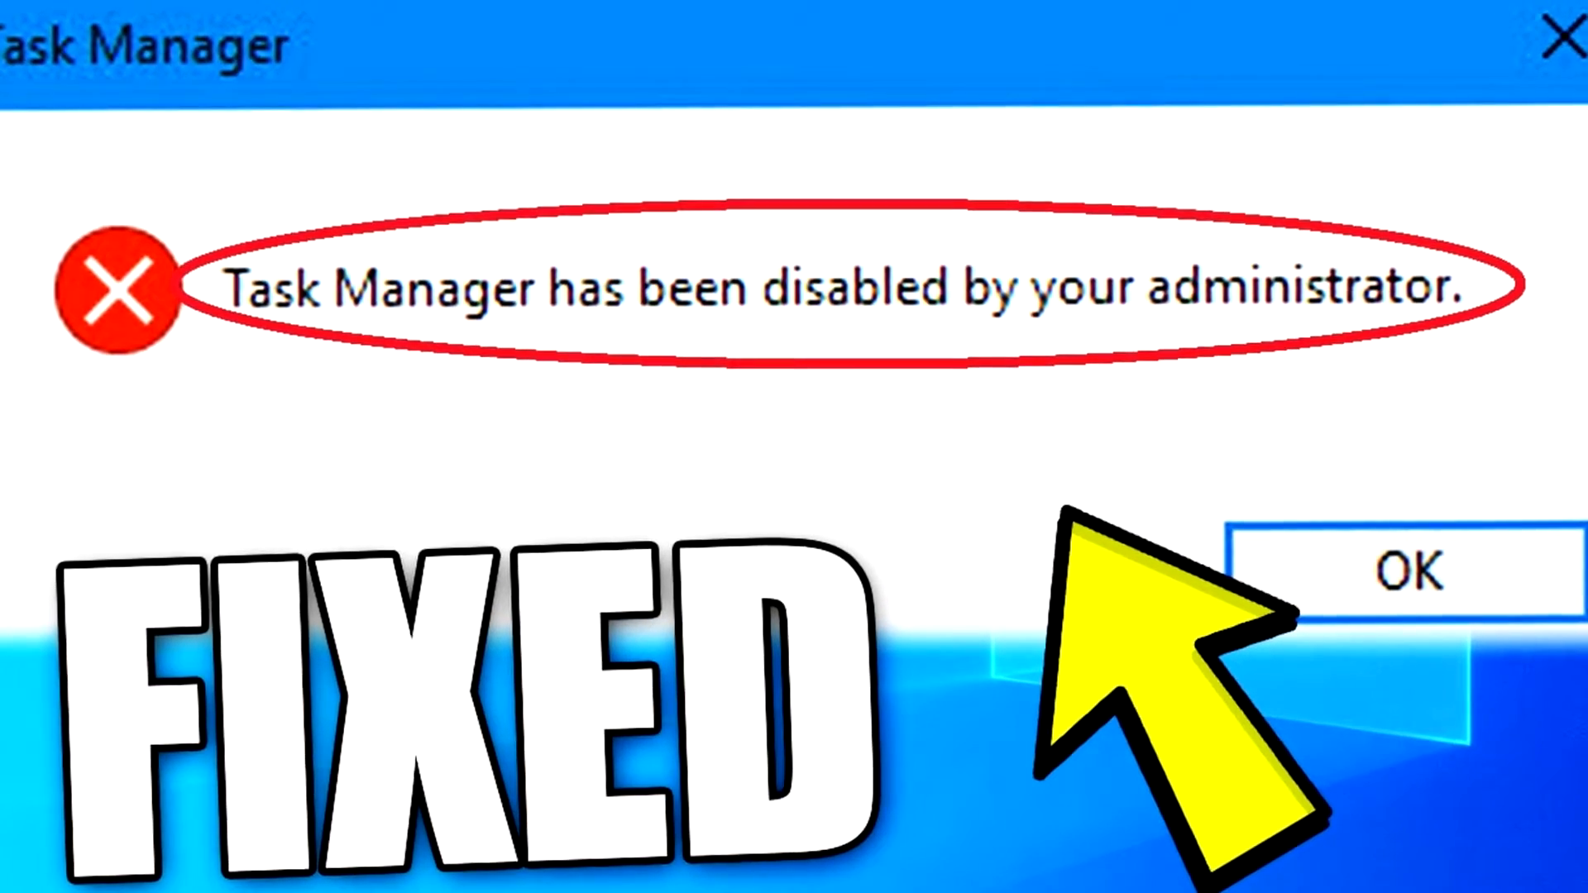
Run gpedit.msc from the Run dialog to launch Local Group Policy Editor.
{"action": "left_click", "coordinate": [1400, 569]}
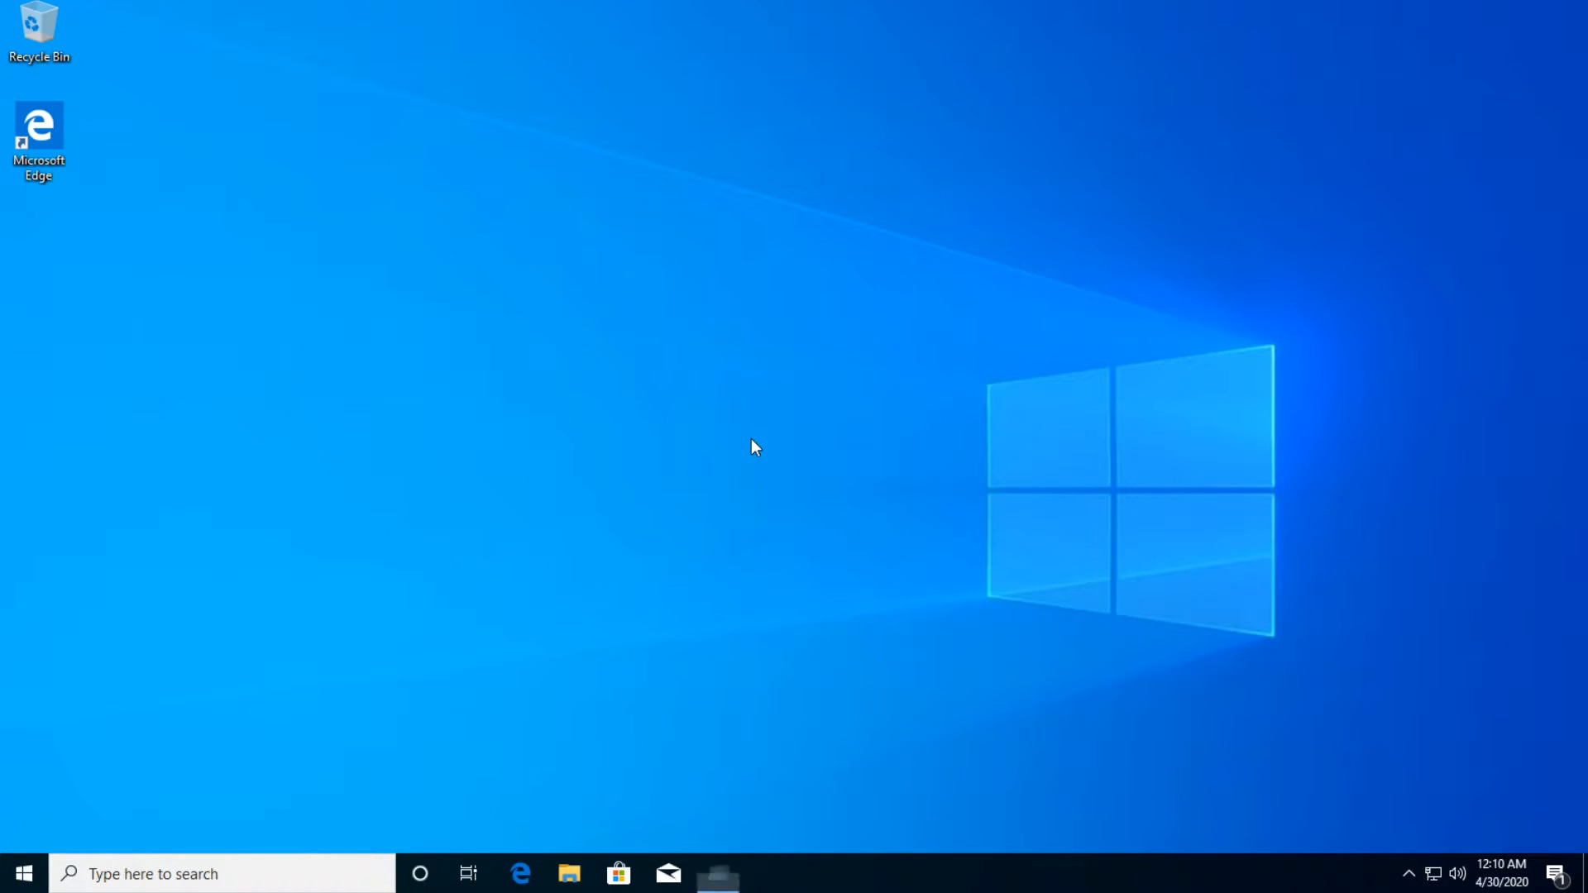
{"action": "key", "text": "Win+r"}
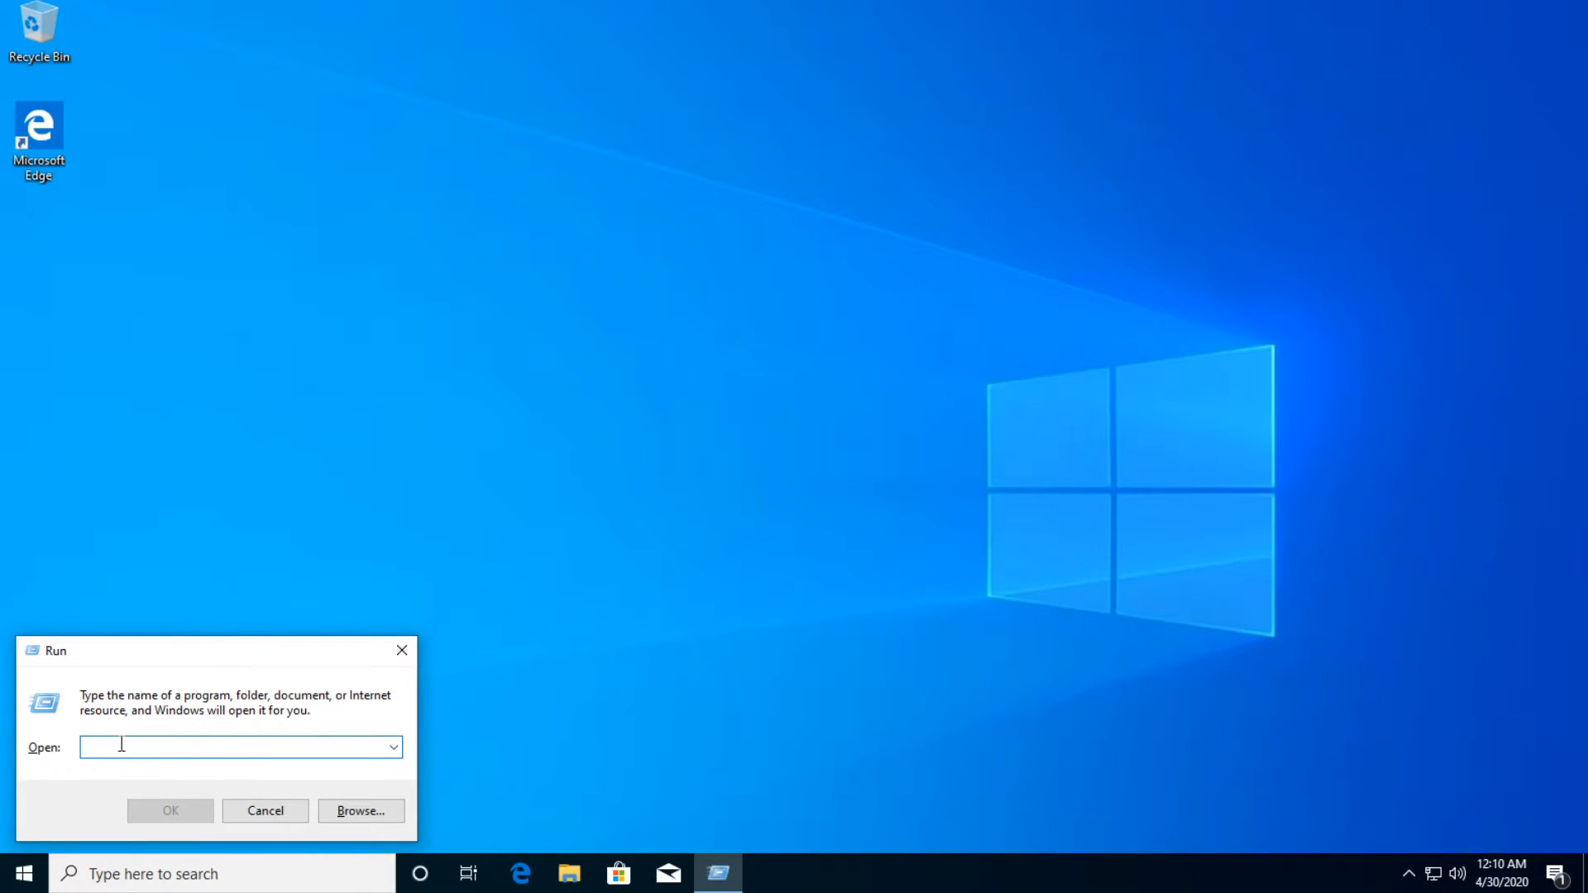
{"action": "type", "text": "g"}
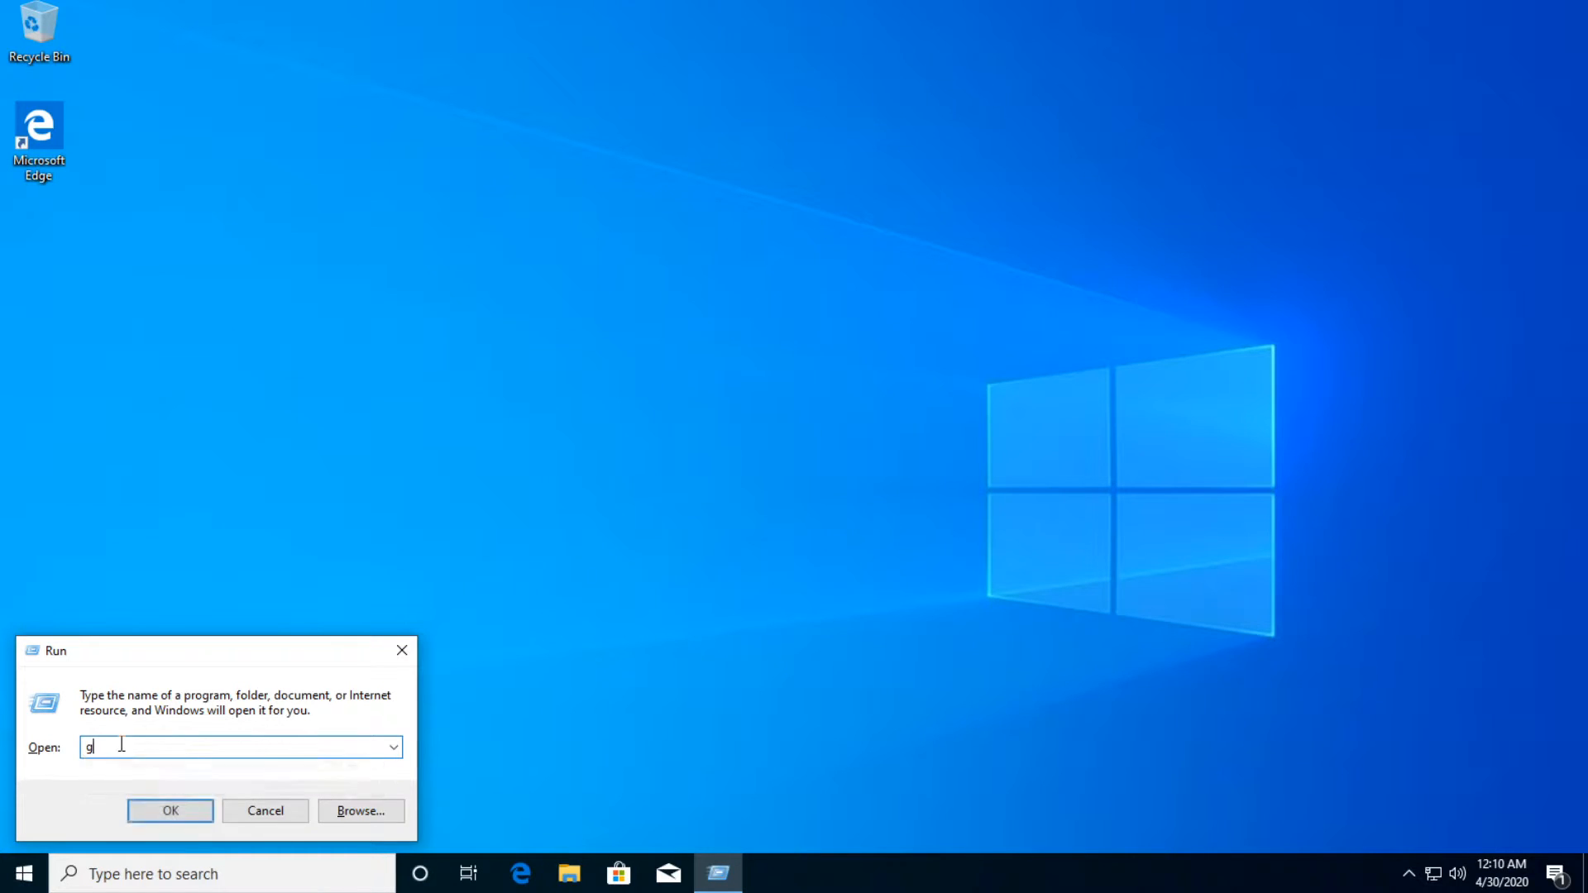
{"action": "type", "text": "pedit.msc"}
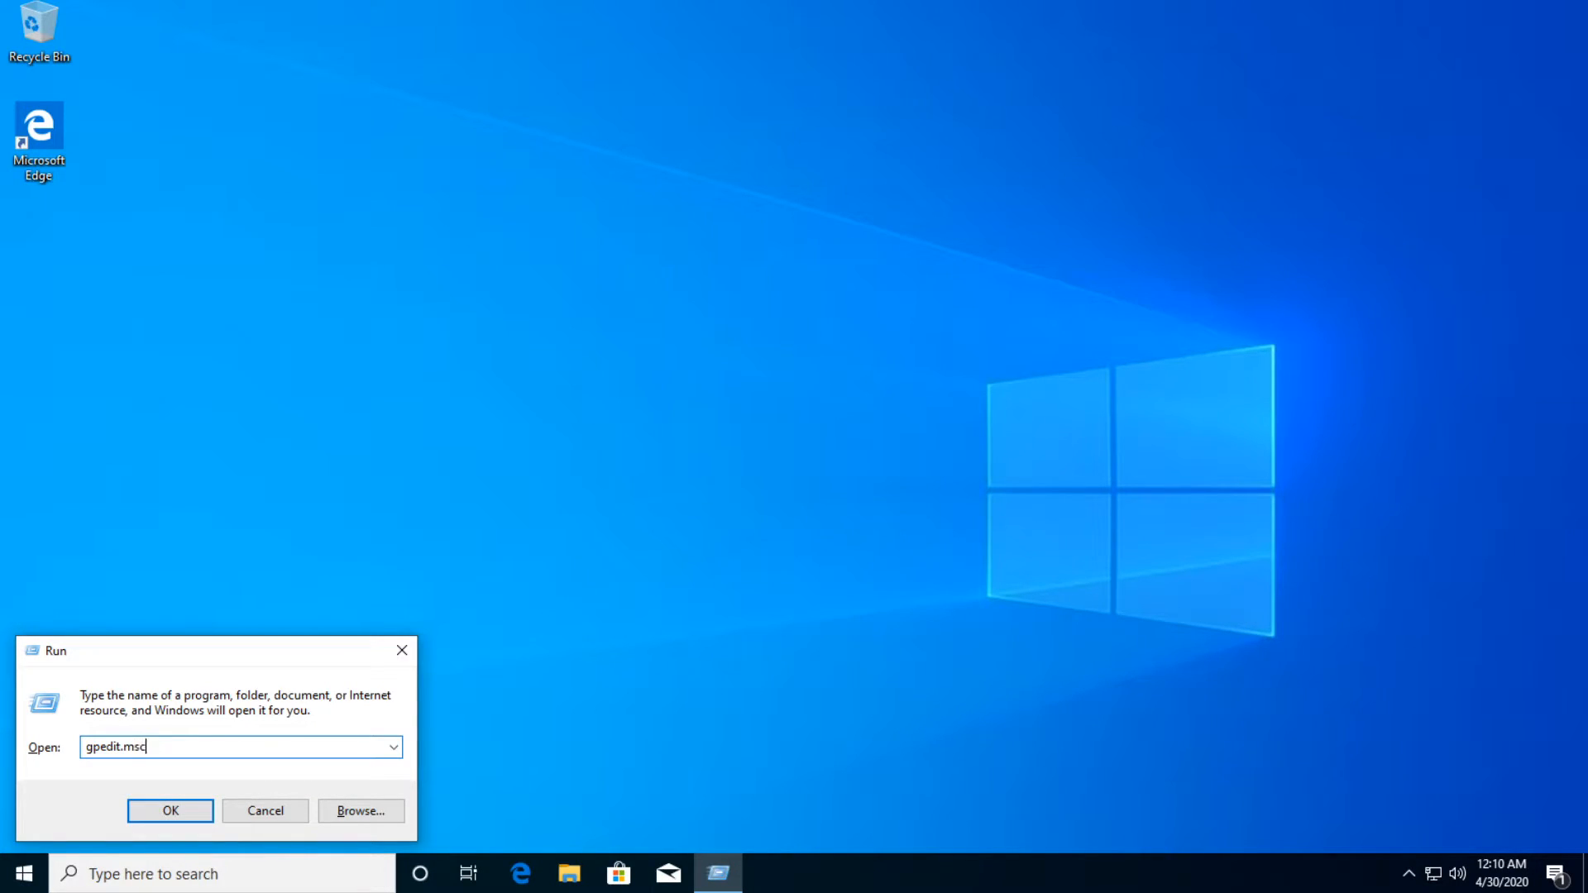
{"action": "left_click", "coordinate": [169, 811]}
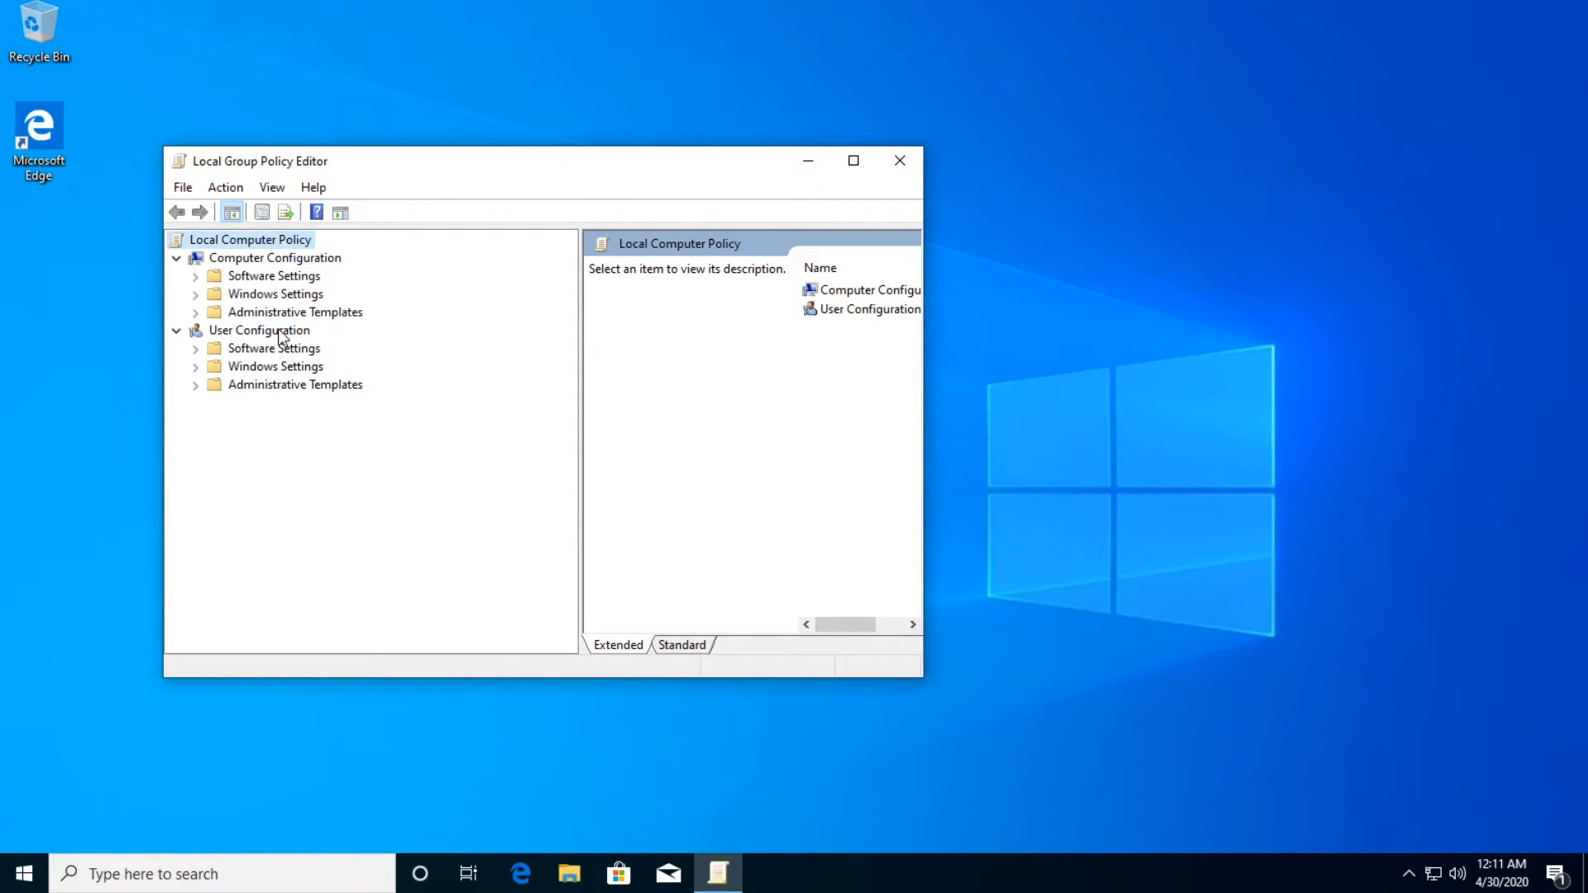
Browse to User Configuration > Administrative Templates > System > Ctrl+Alt+Del Options.
{"action": "left_click", "coordinate": [195, 384]}
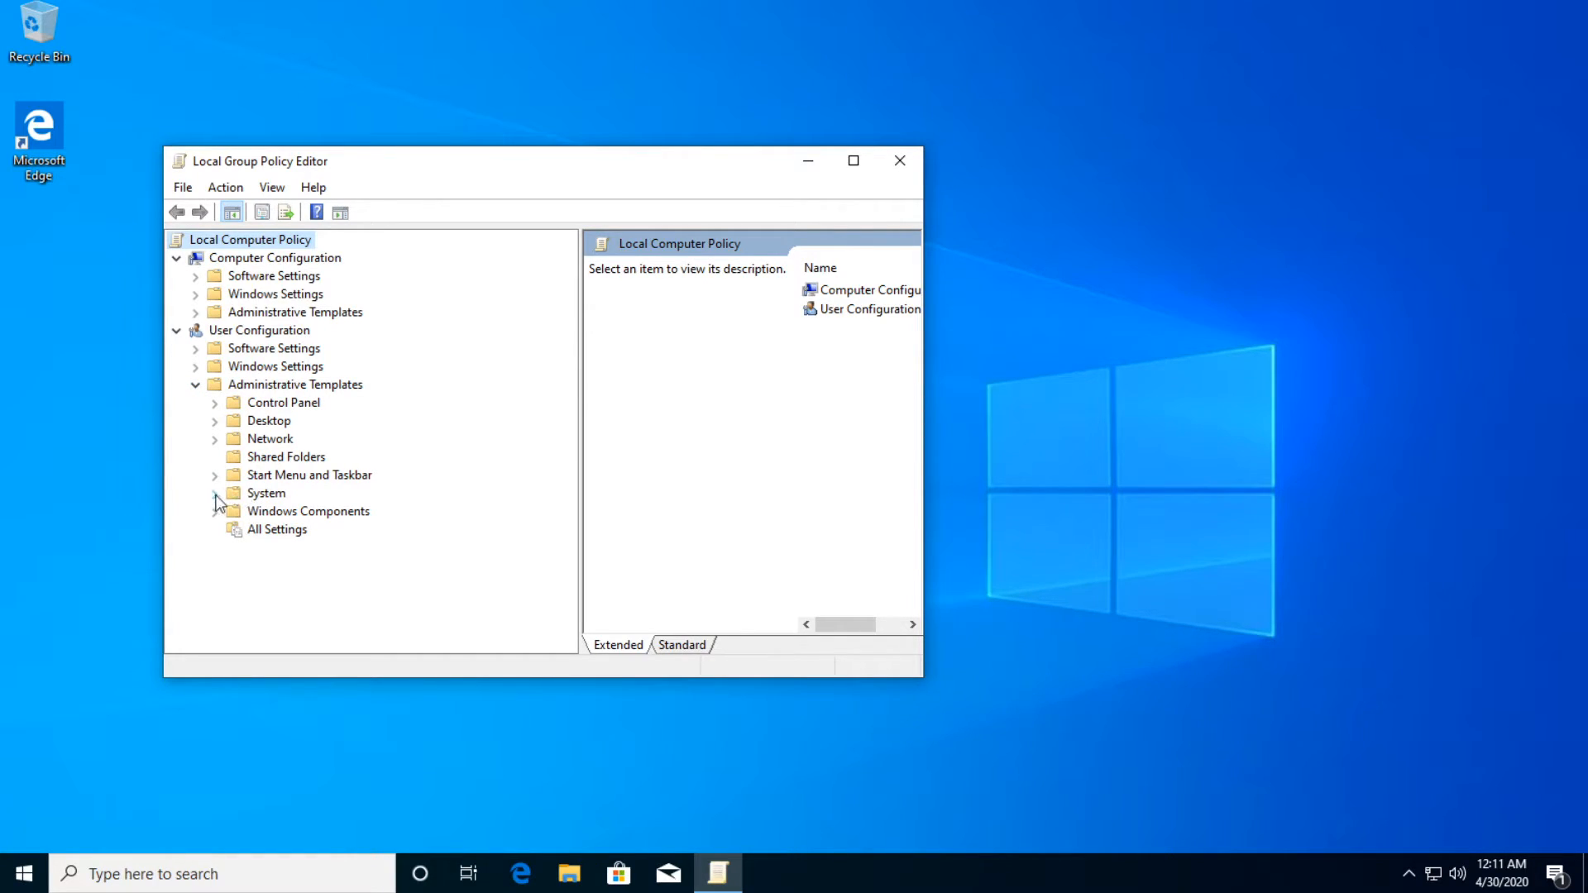
{"action": "left_click", "coordinate": [215, 493]}
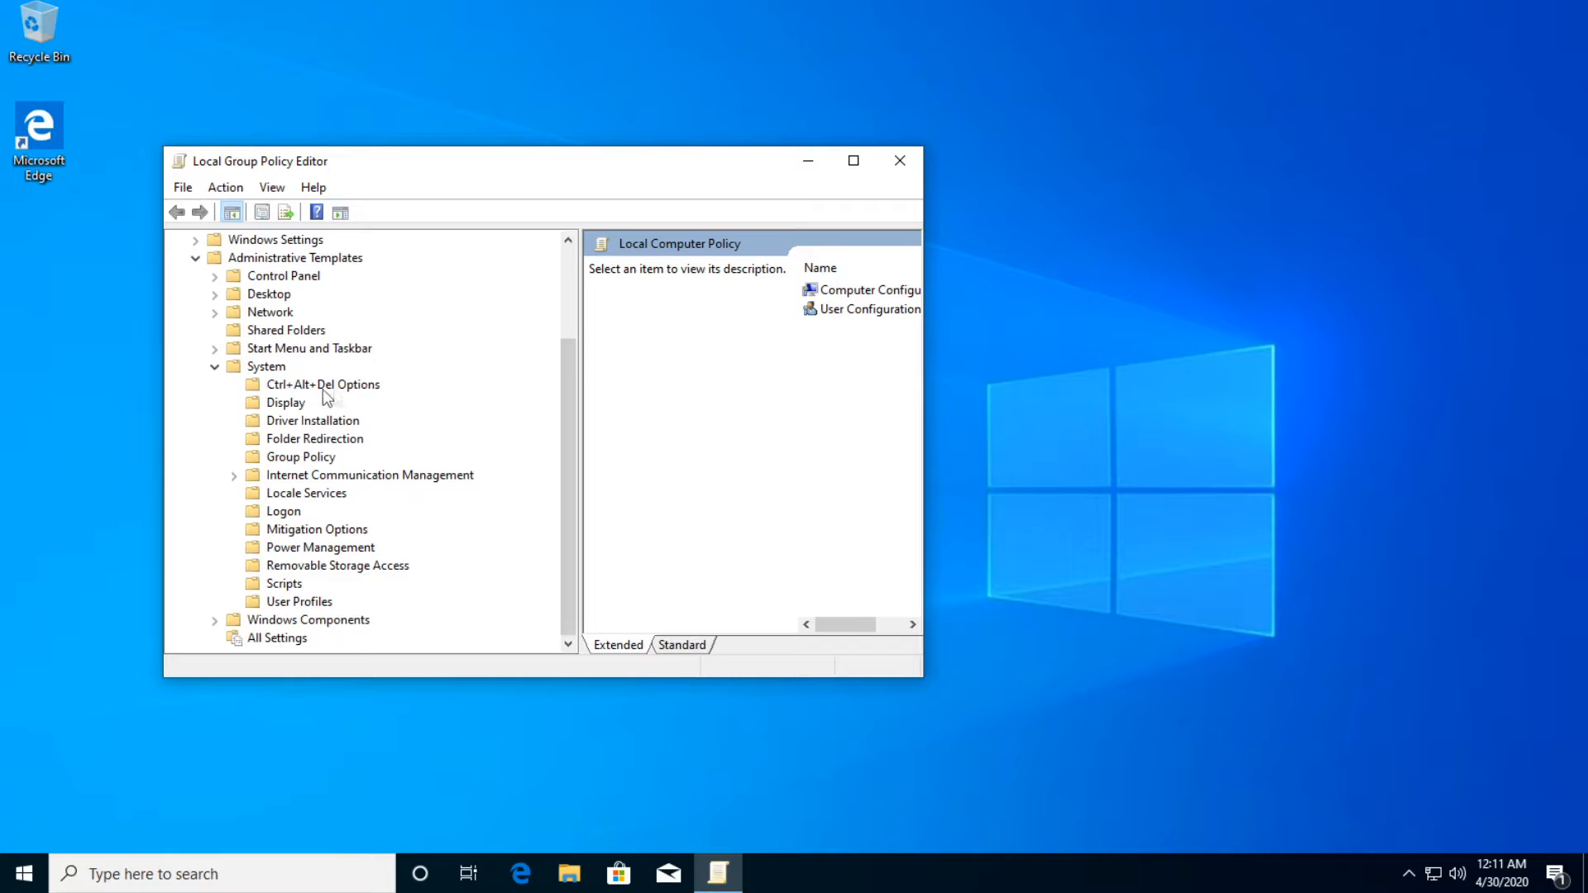
{"action": "mouse_move", "coordinate": [297, 402]}
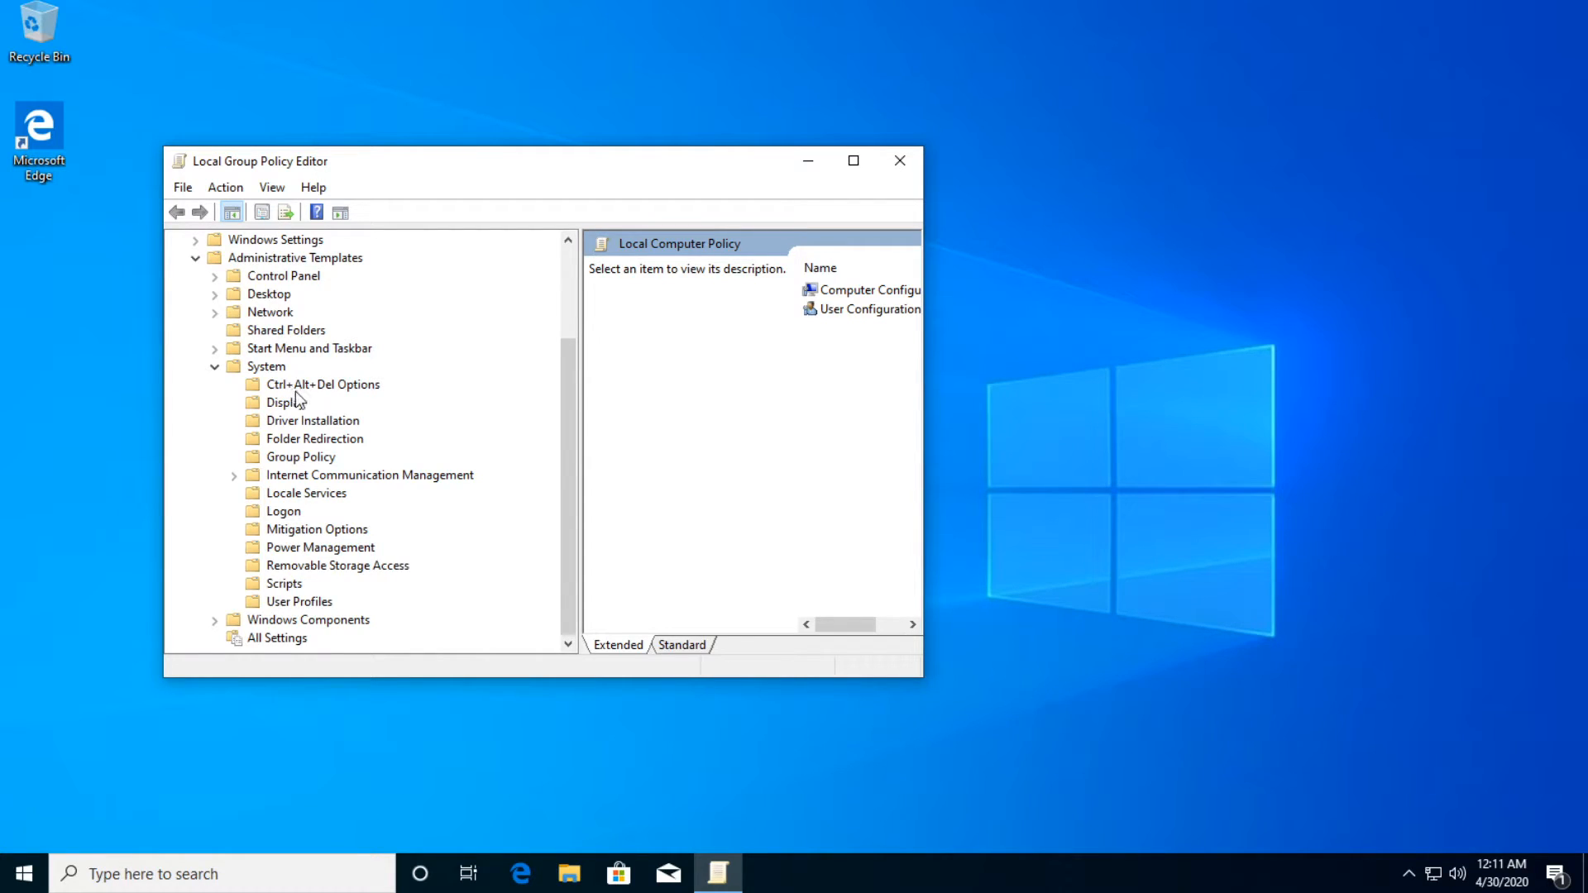
{"action": "left_click", "coordinate": [322, 384]}
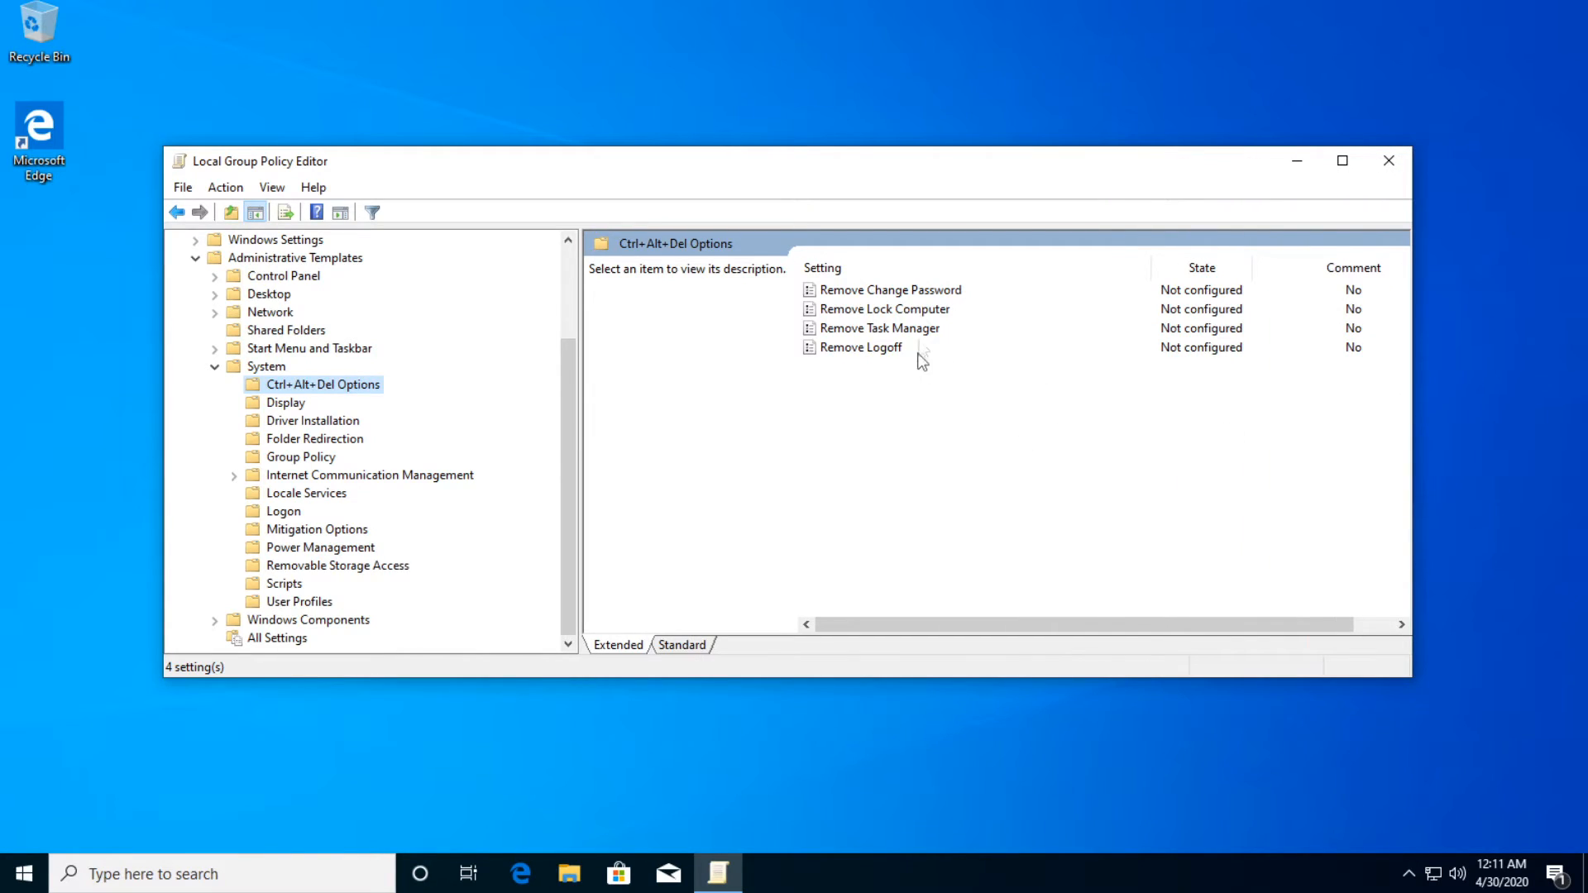
Change the Remove Task Manager policy from Enabled to Disabled and confirm it.
{"action": "left_click", "coordinate": [878, 327]}
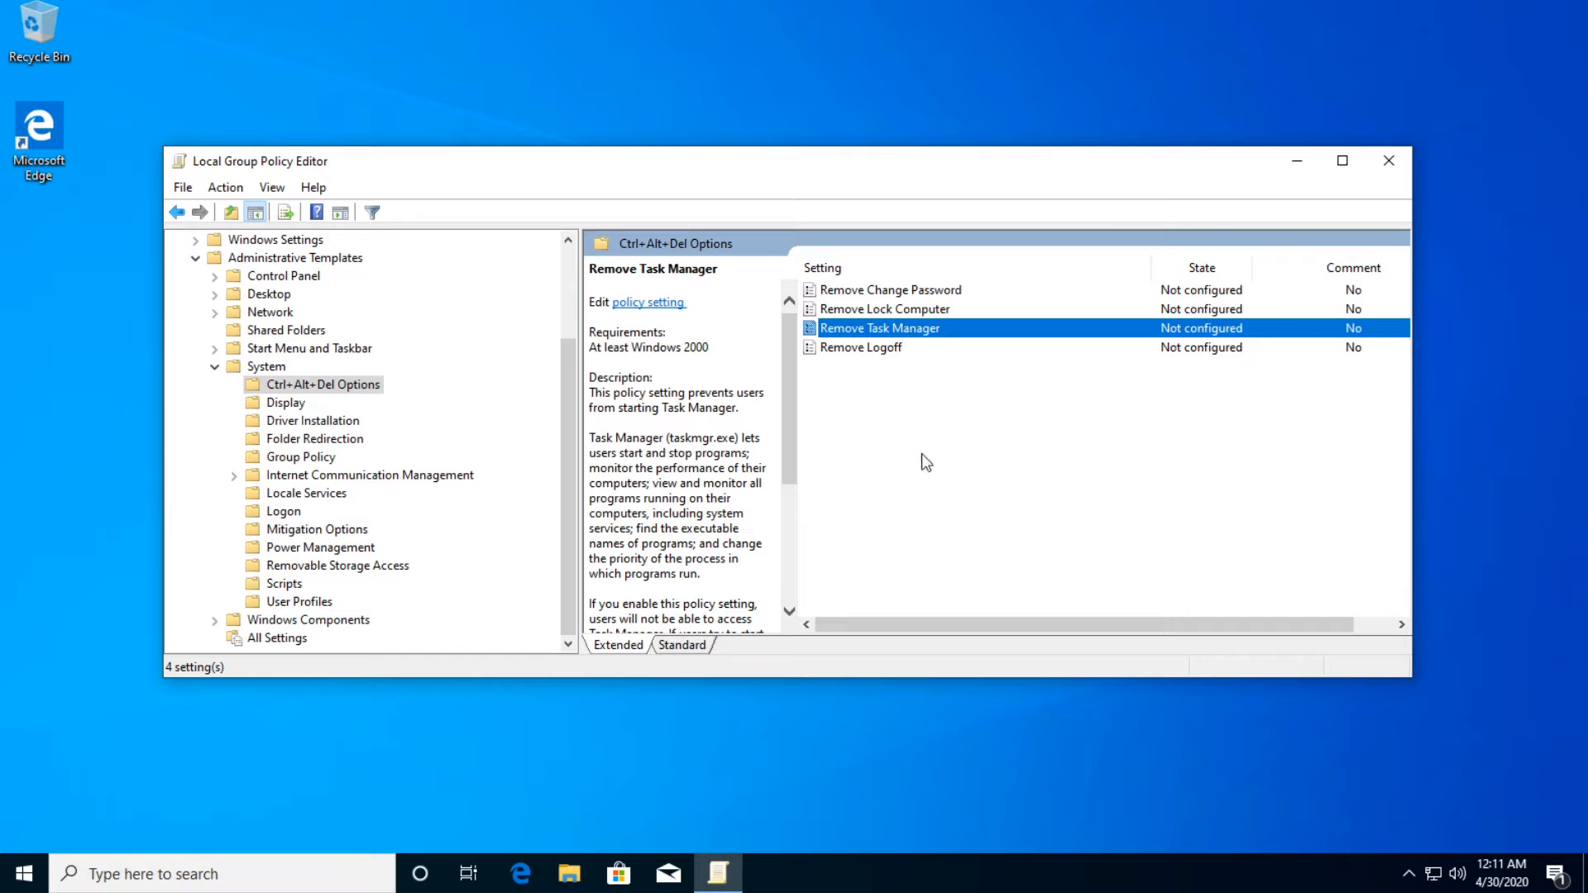
{"action": "double_click", "coordinate": [879, 327]}
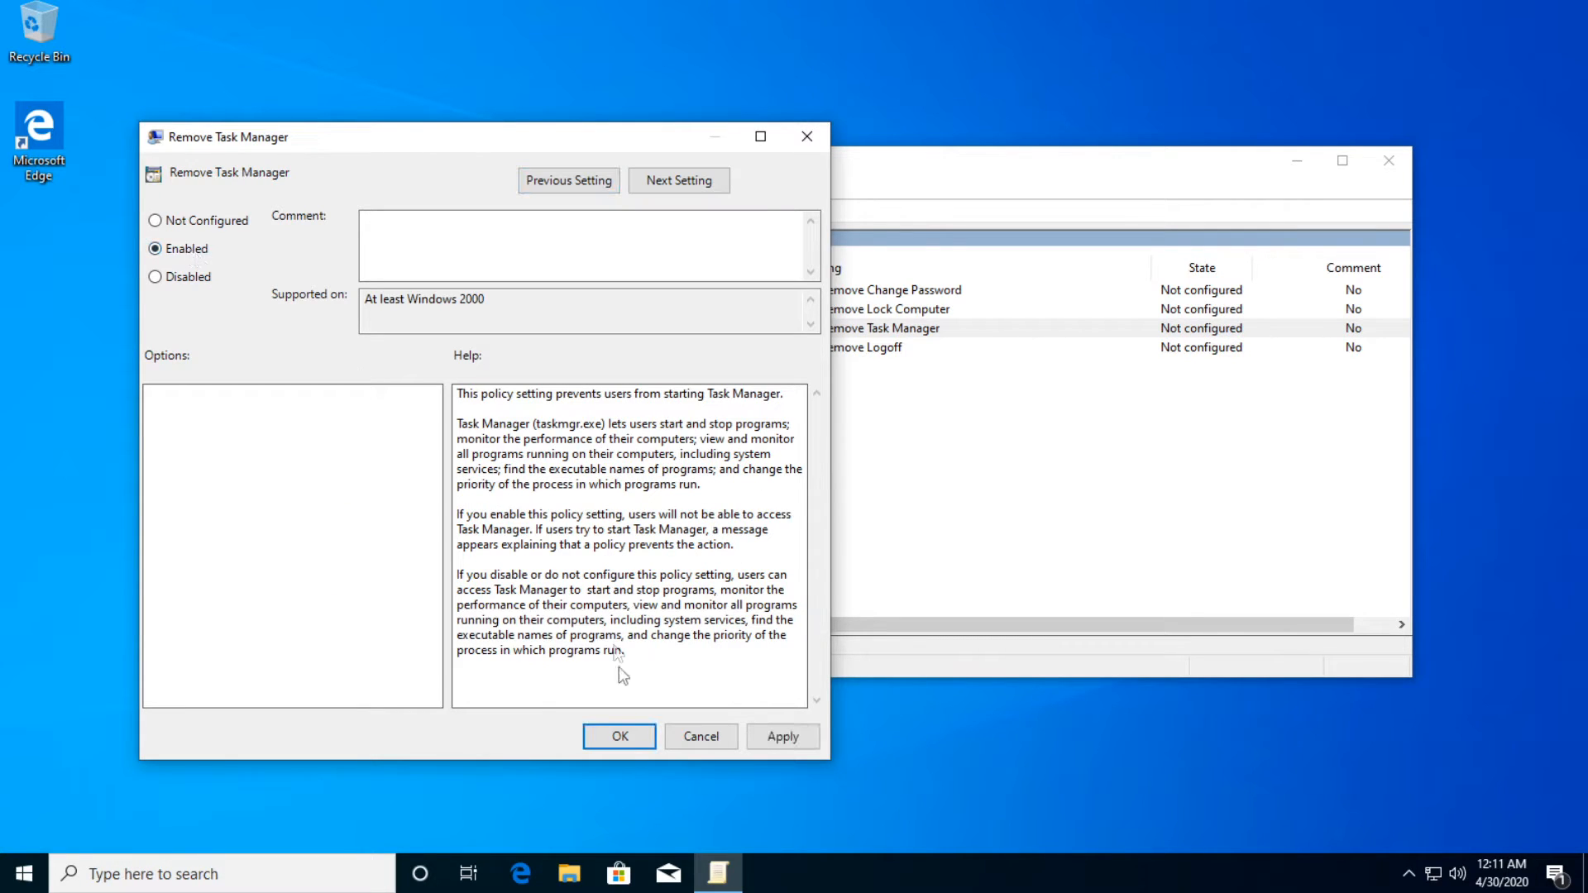
{"action": "left_click", "coordinate": [618, 736]}
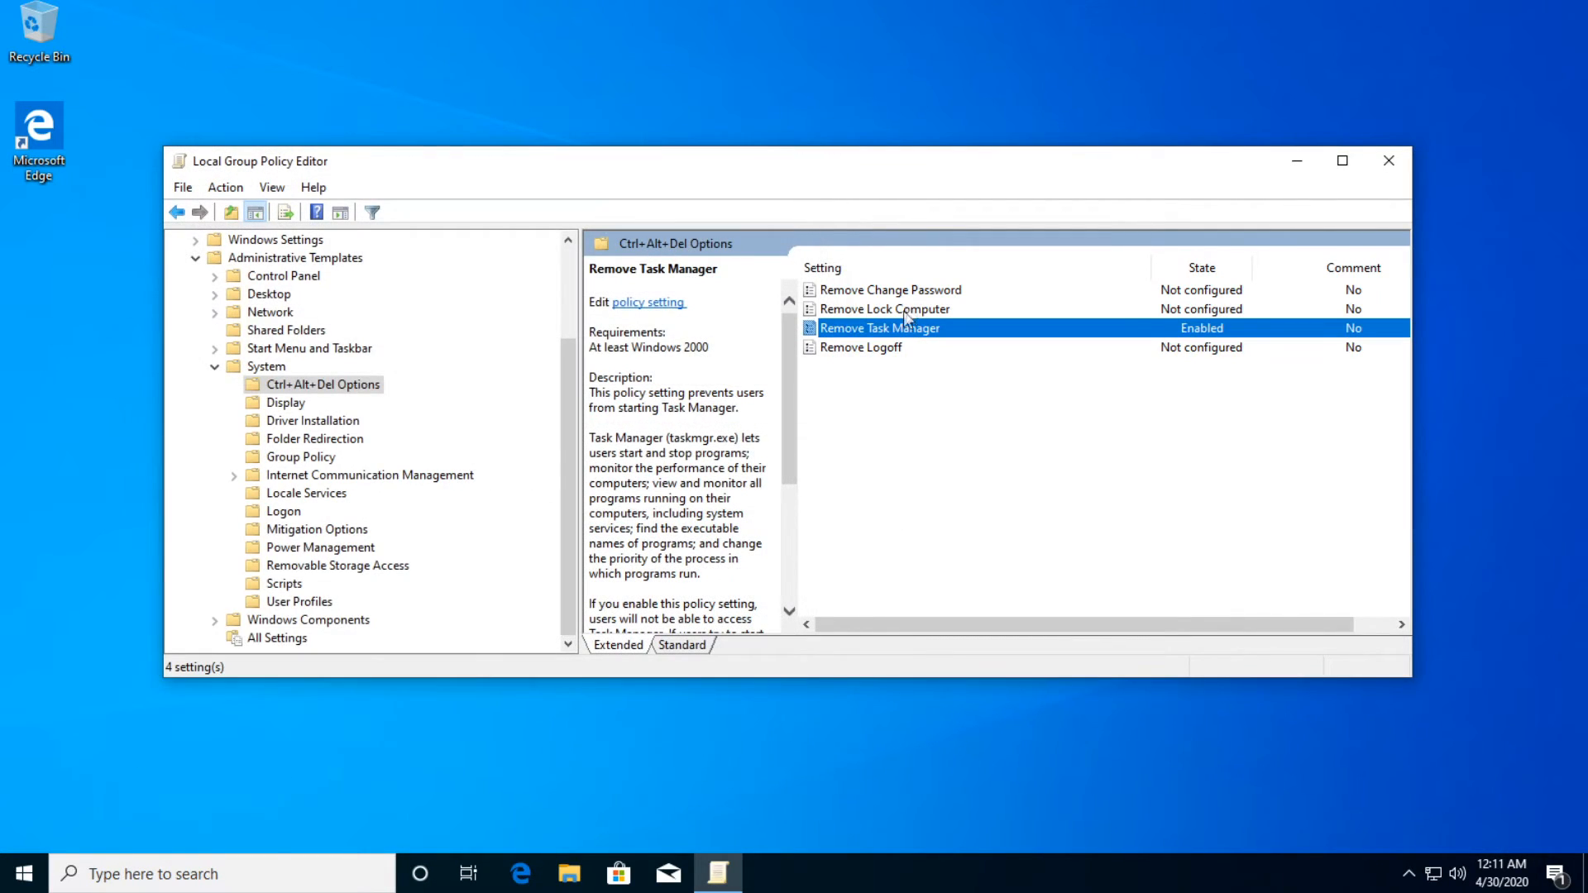
{"action": "double_click", "coordinate": [879, 327]}
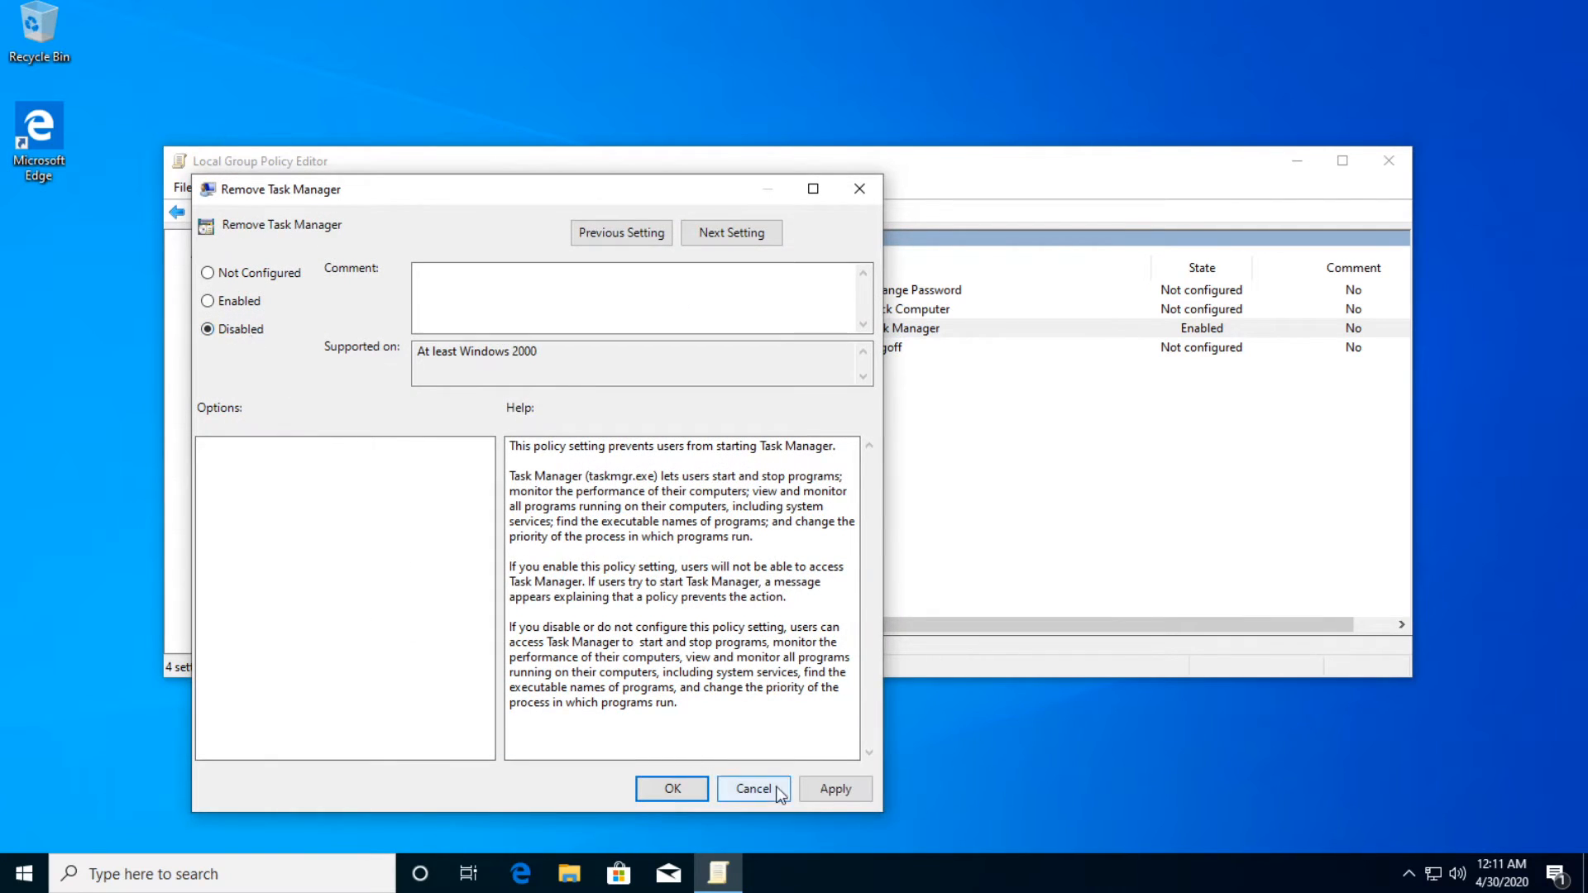
{"action": "left_click", "coordinate": [753, 789]}
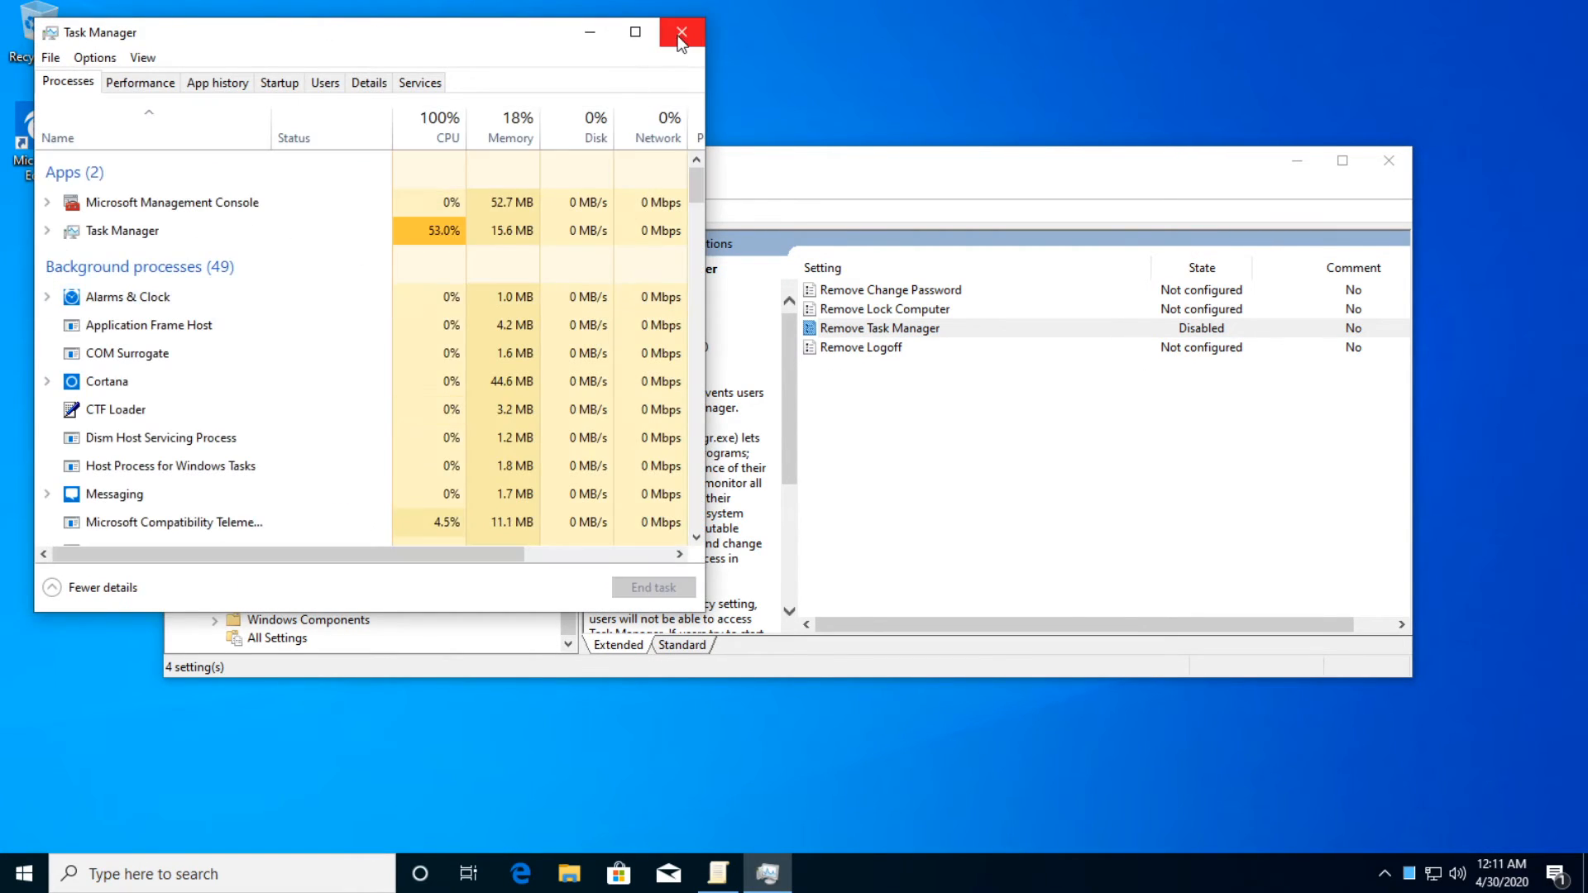
{"action": "left_click", "coordinate": [680, 31]}
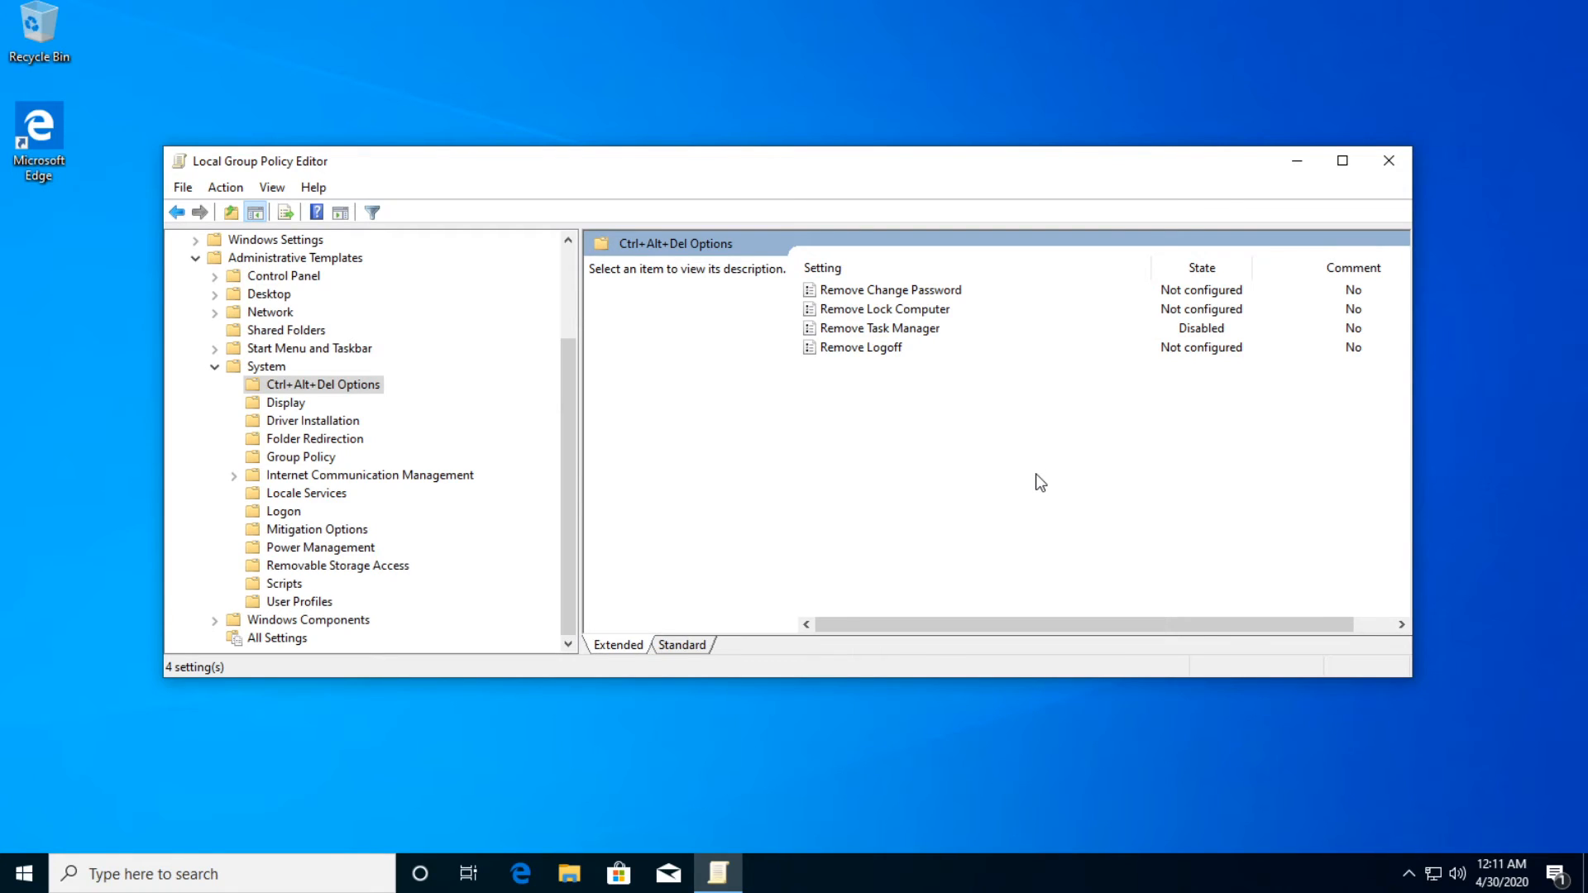